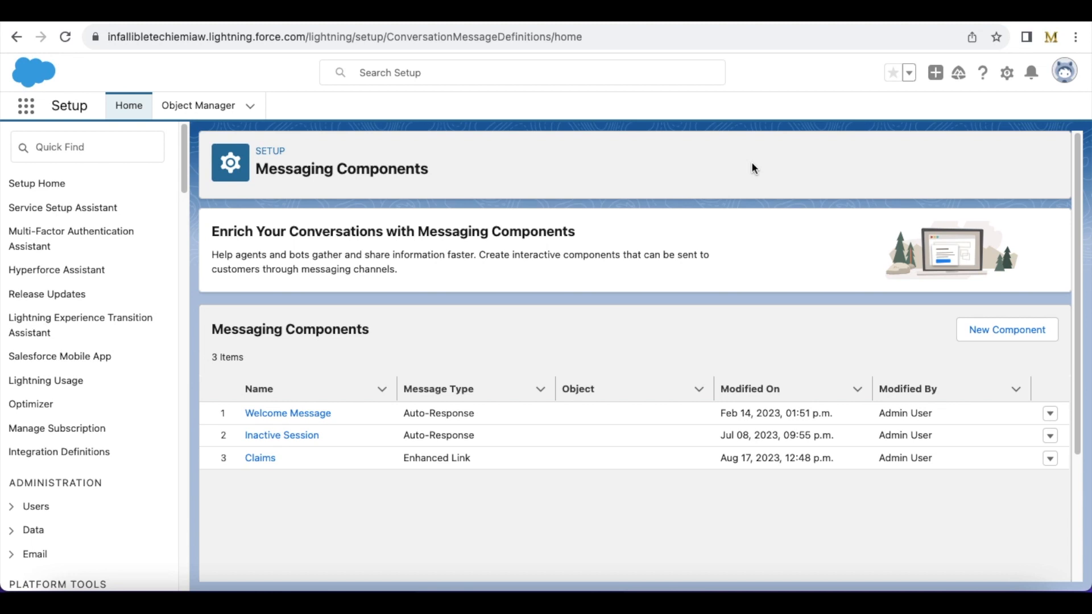
pyautogui.moveTo(754, 86)
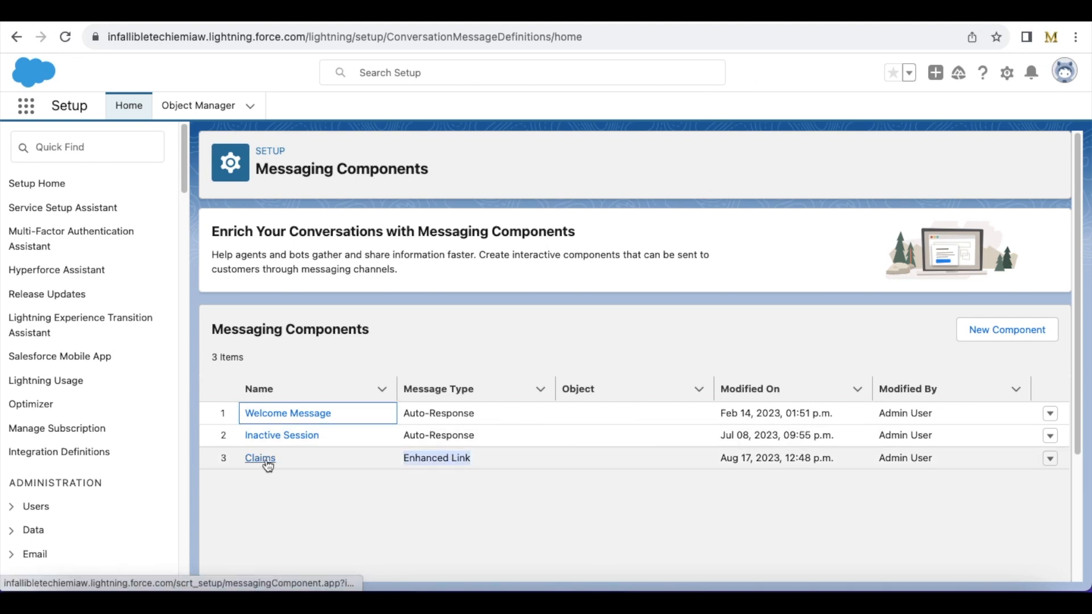
# - Open the Claims enhanced-link component from the Messaging Components list
pyautogui.click(438, 389)
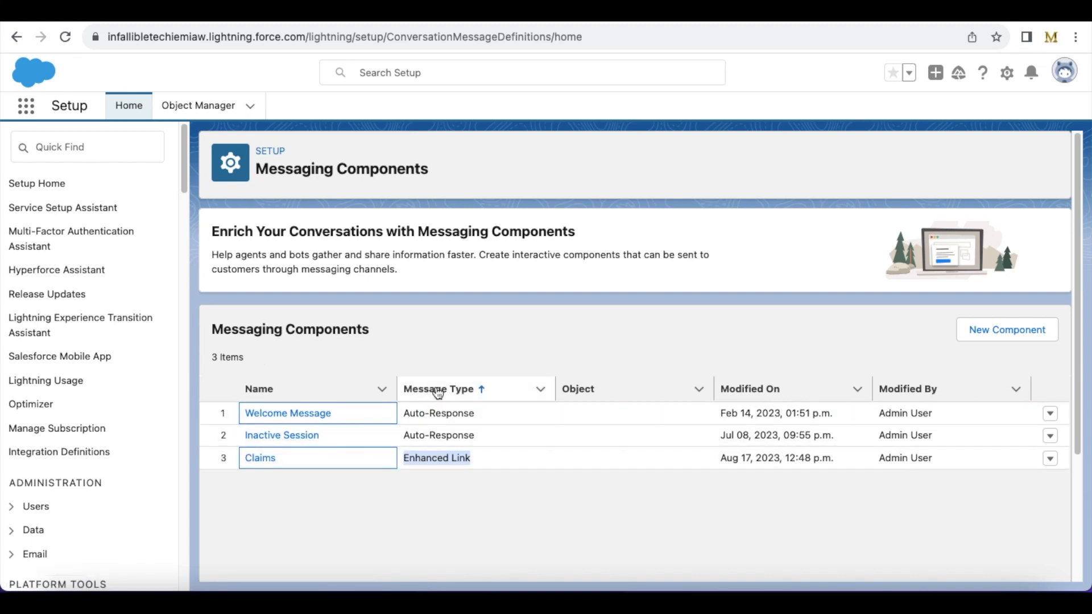
pyautogui.click(261, 458)
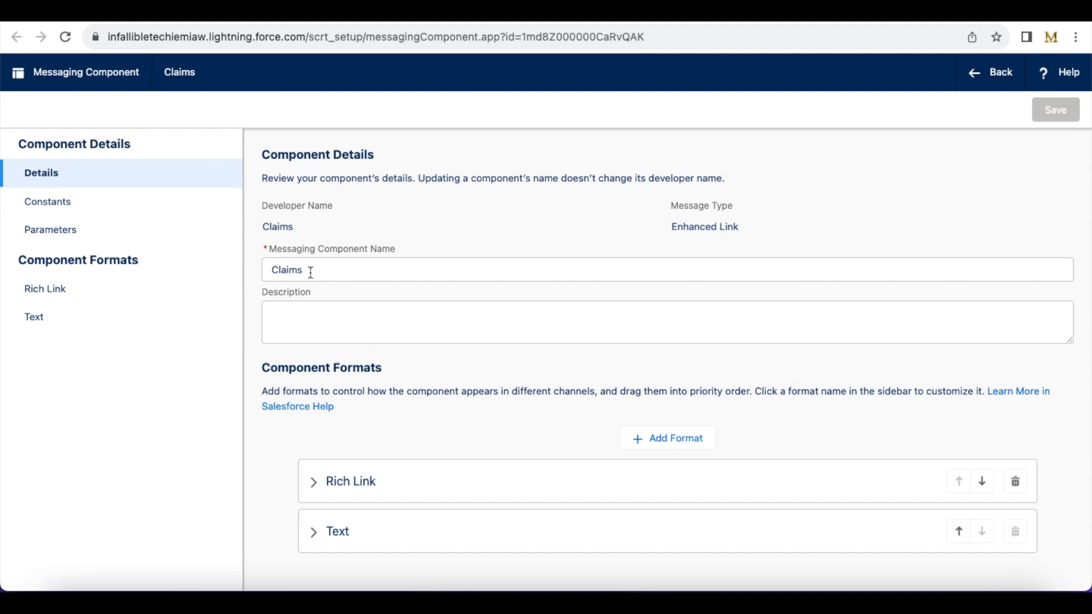
# - Expand the Rich Link and Text formats to show their descriptions and supported channels
pyautogui.click(350, 481)
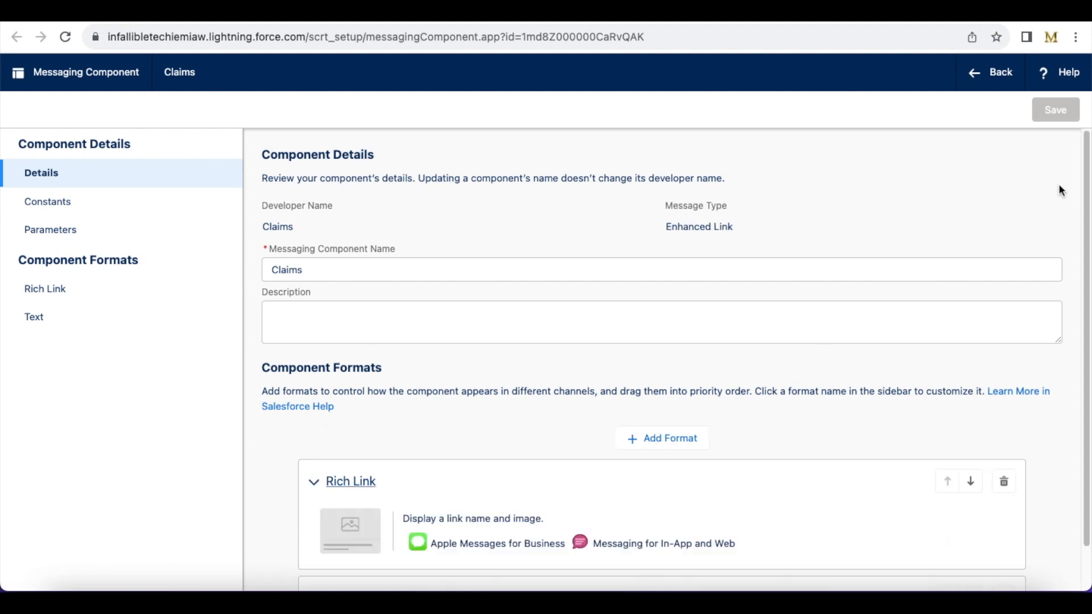
pyautogui.scroll(-3)
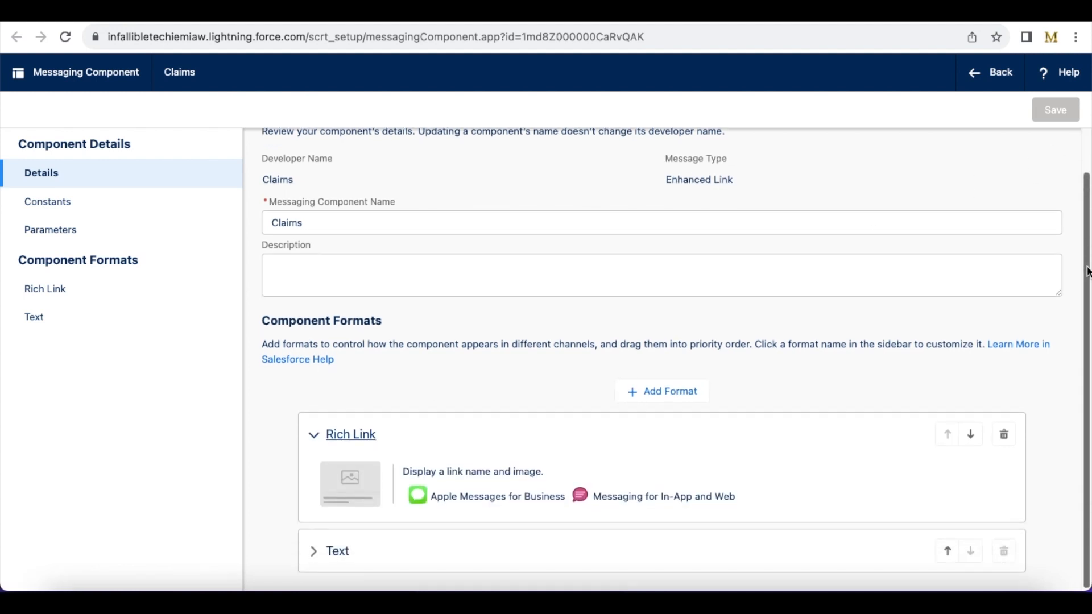
pyautogui.moveTo(631, 426)
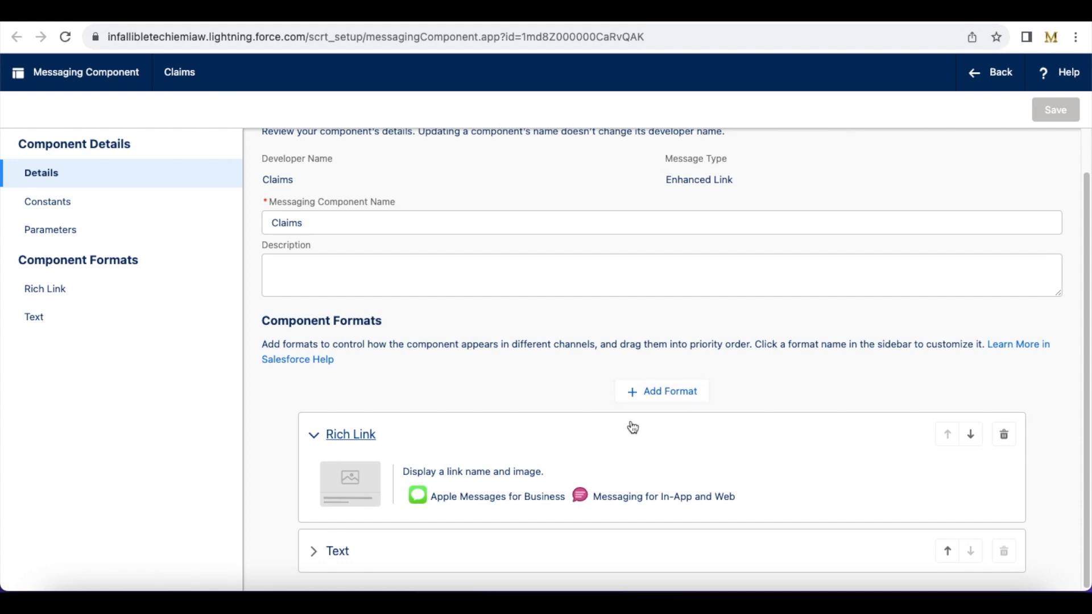
pyautogui.moveTo(505, 476)
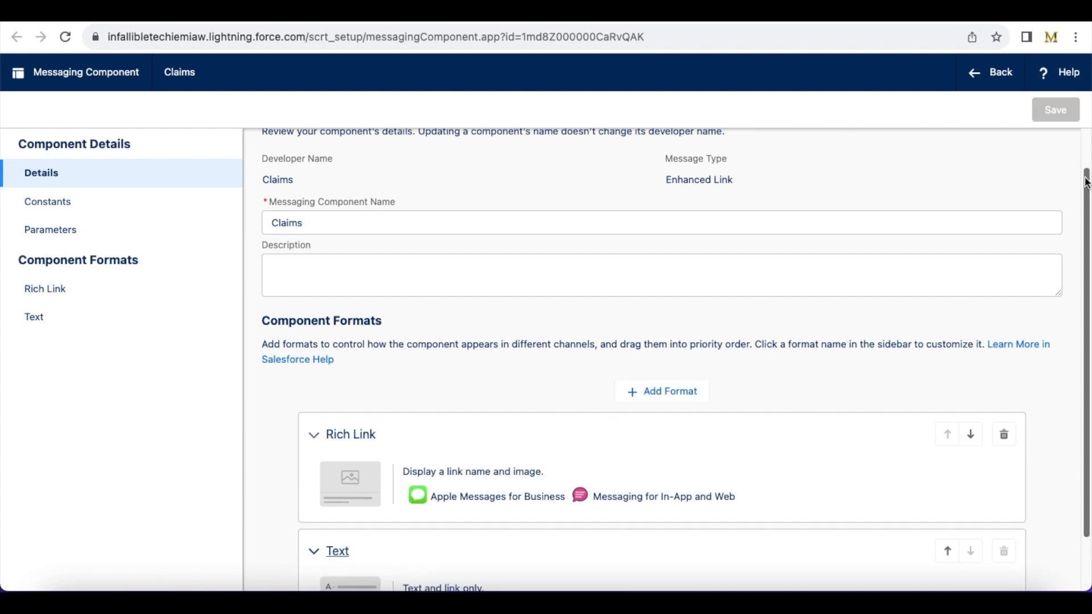
pyautogui.scroll(-3)
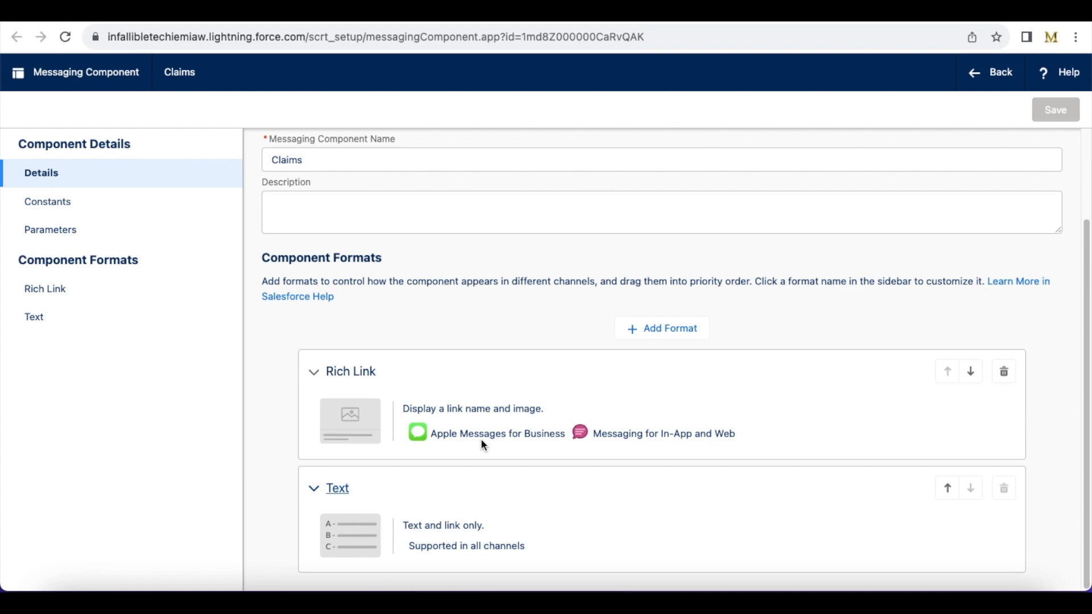
pyautogui.moveTo(582, 375)
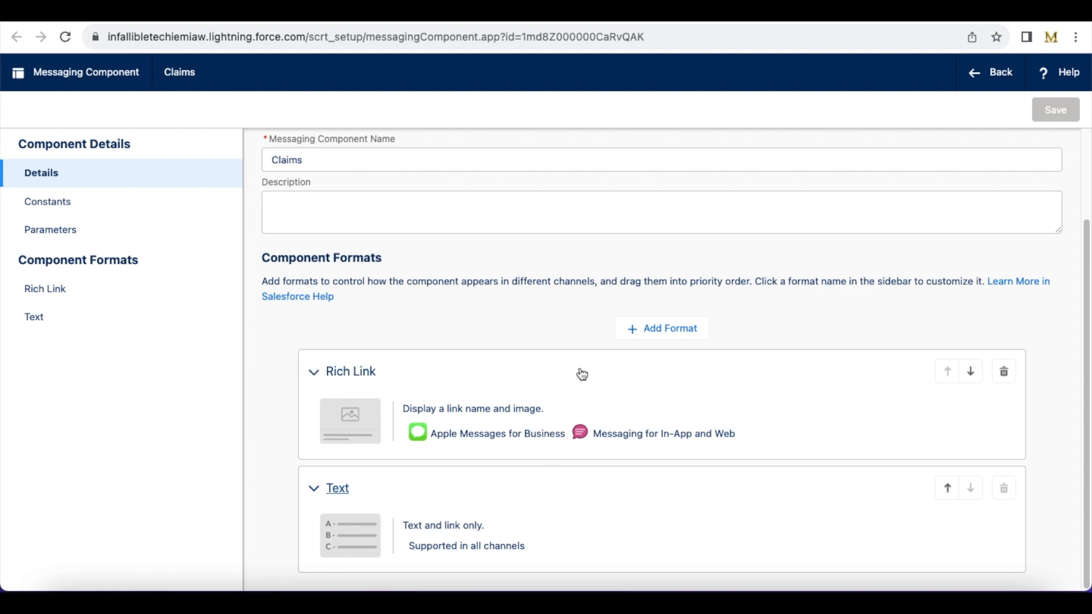
pyautogui.moveTo(452, 479)
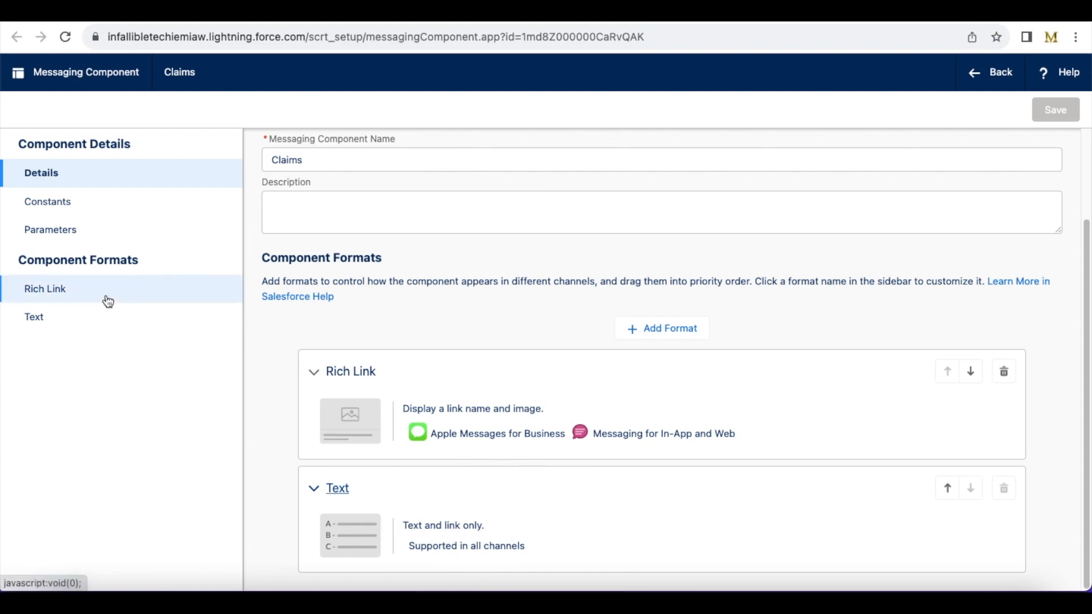
# - Review the Rich Link format's prompt, image and URL settings in Component Properties
pyautogui.click(45, 288)
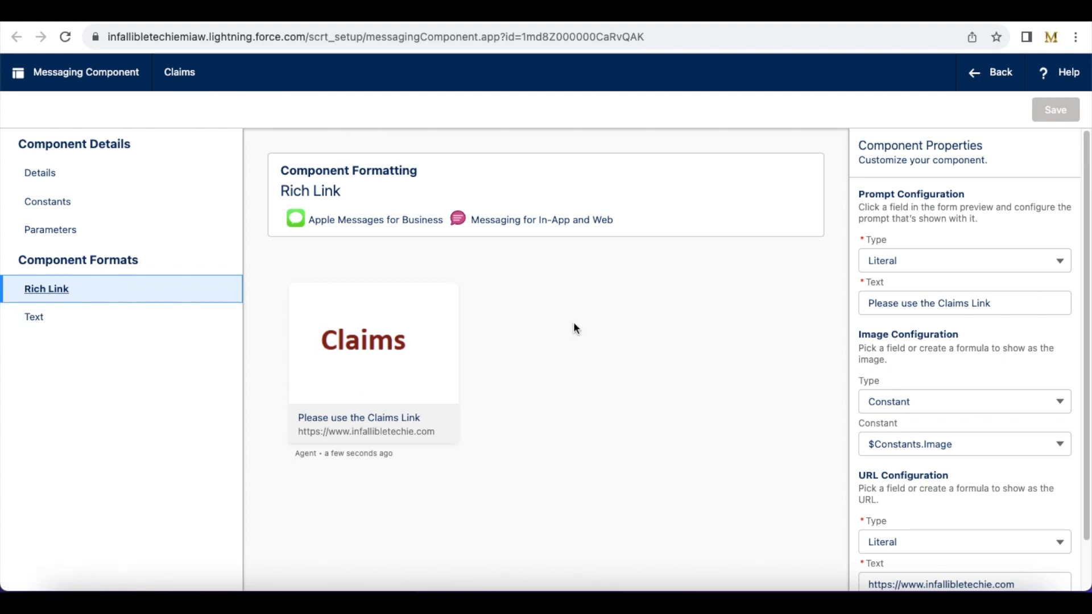
pyautogui.moveTo(931, 292)
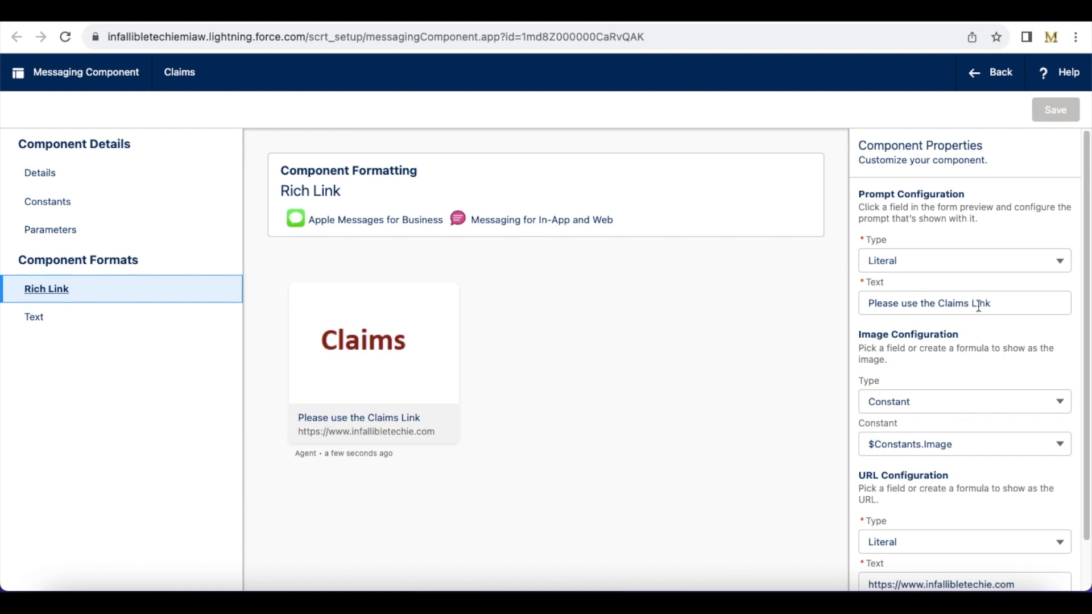
pyautogui.moveTo(920, 407)
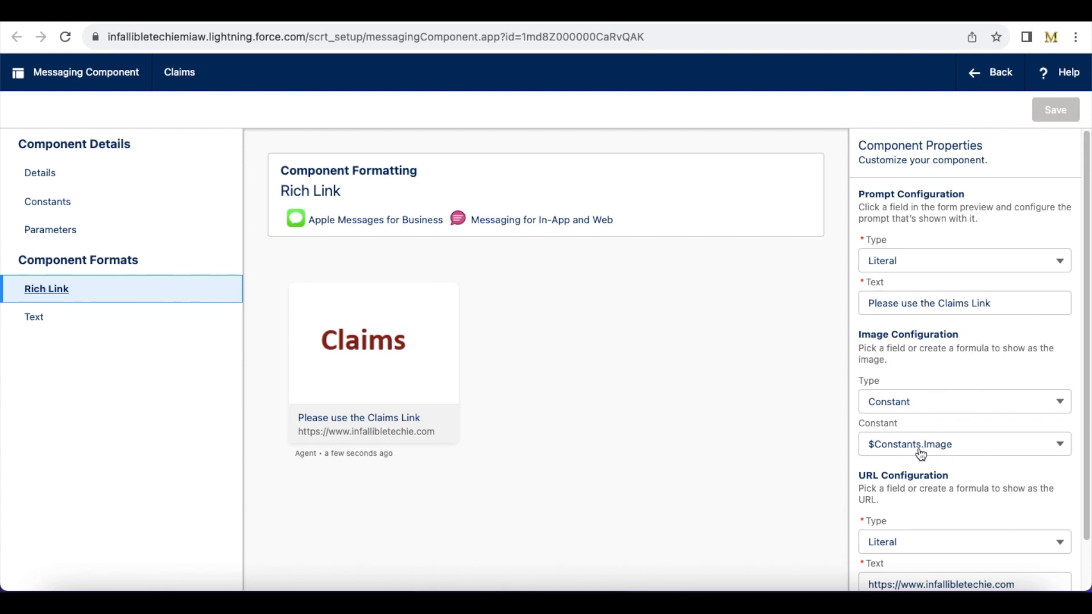
pyautogui.moveTo(920, 449)
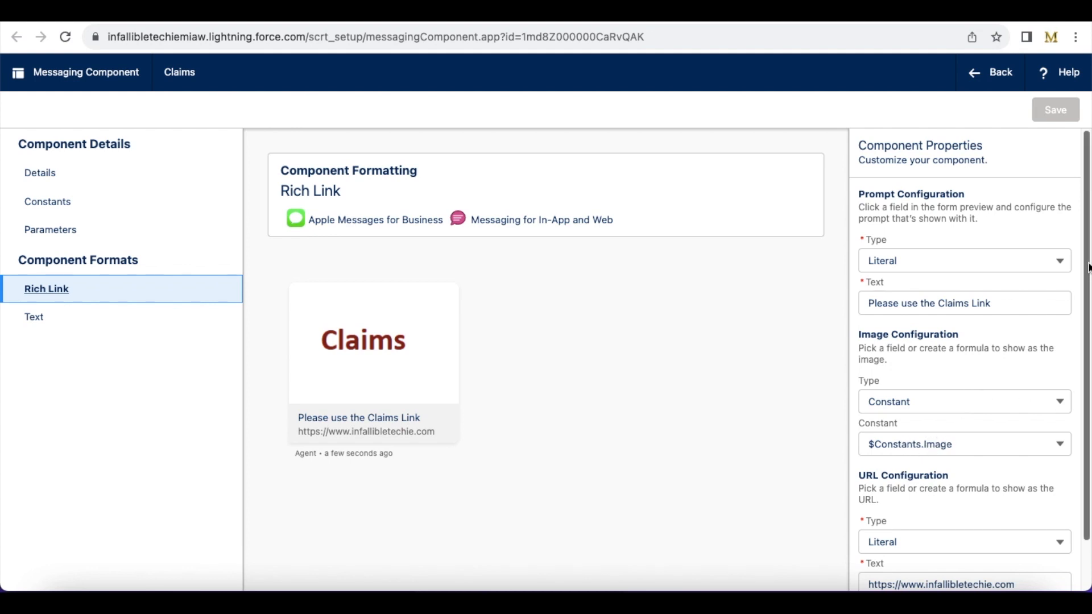
pyautogui.scroll(-3)
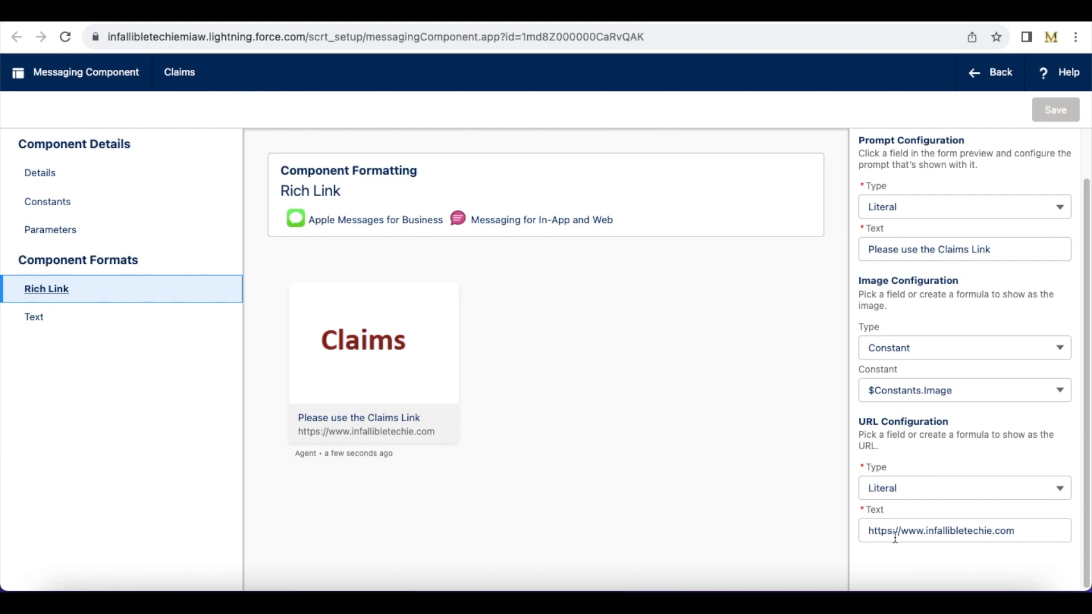
pyautogui.moveTo(565, 122)
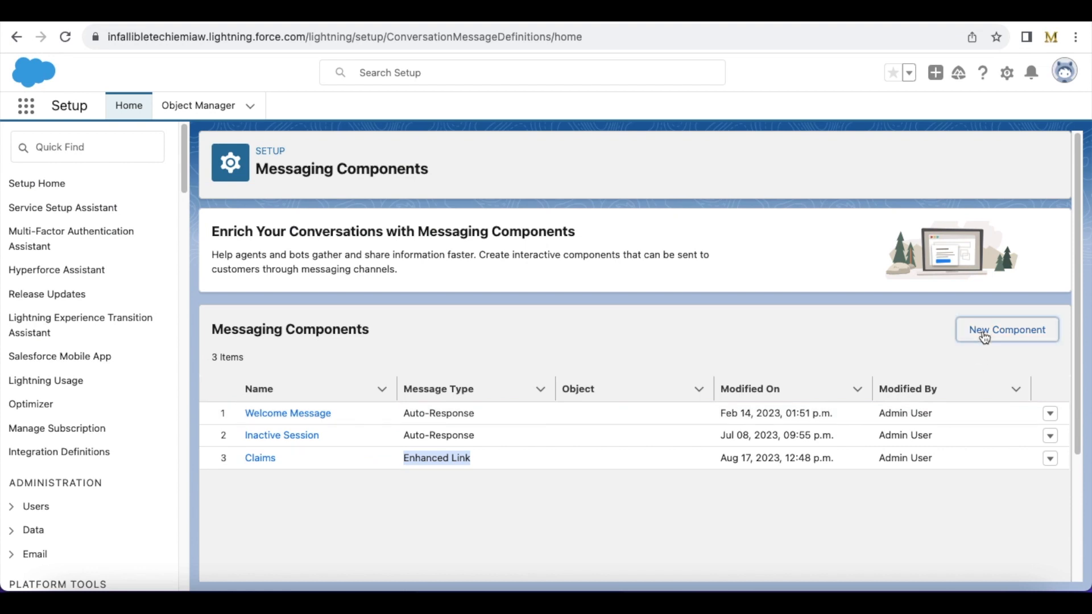
# - Start a new messaging component with Enhanced Link as the type and continue to its details form
pyautogui.click(1005, 330)
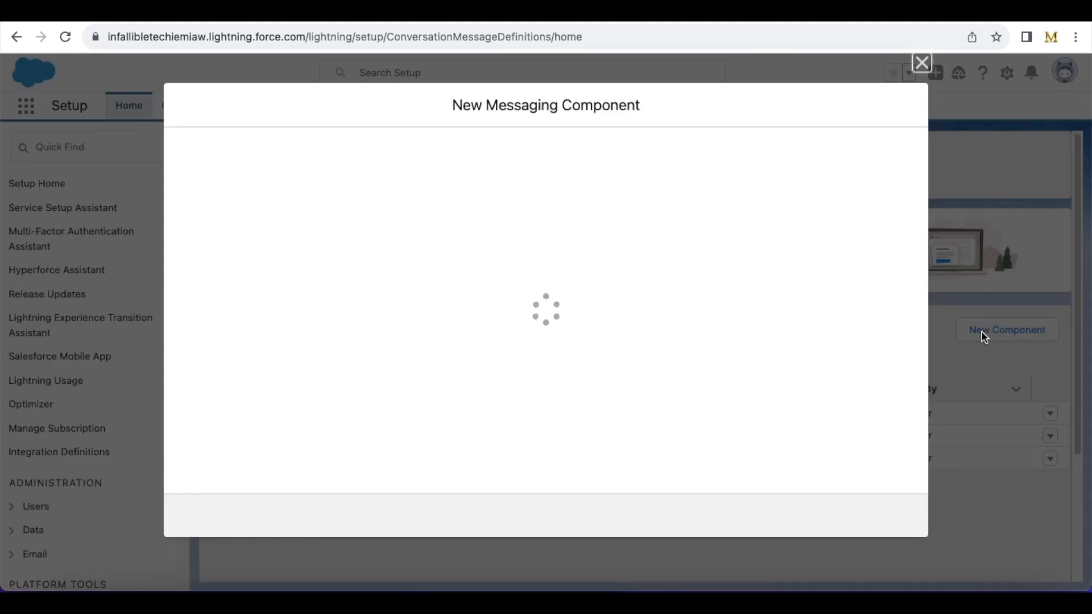
pyautogui.click(726, 279)
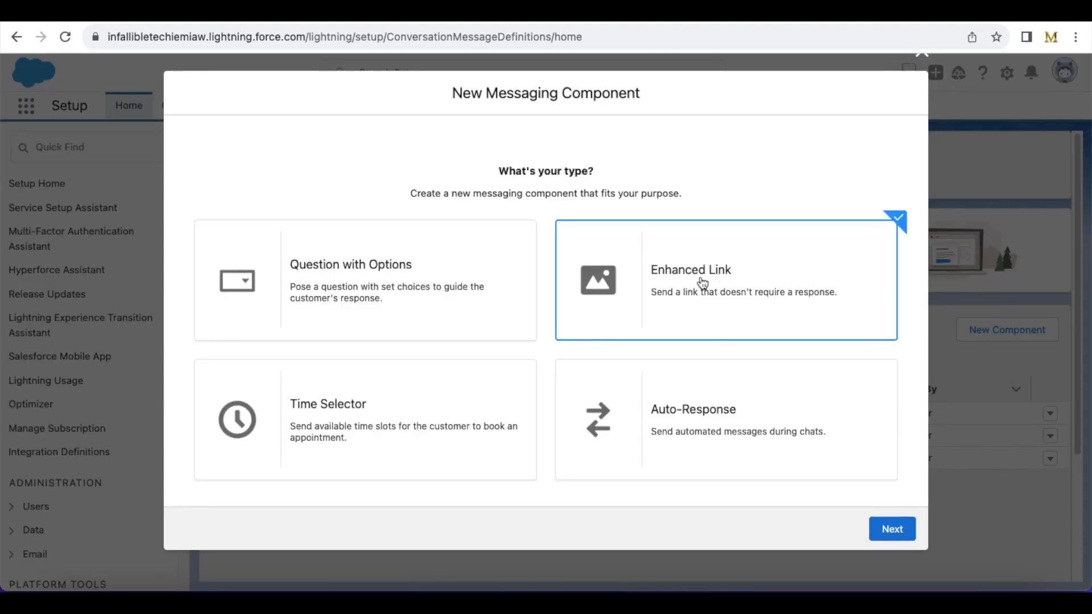
pyautogui.click(892, 529)
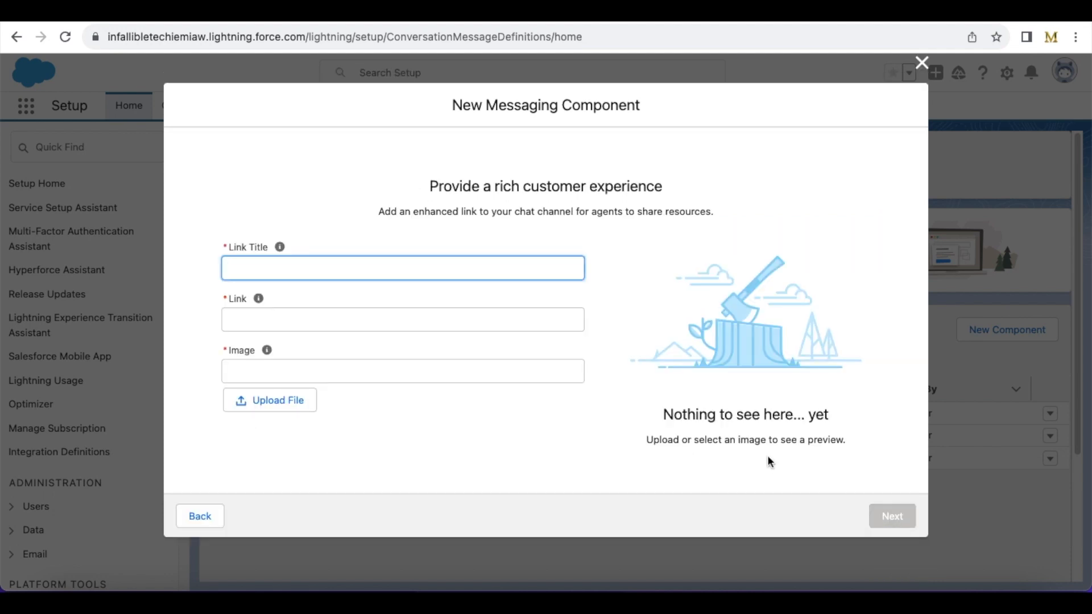
pyautogui.moveTo(328, 436)
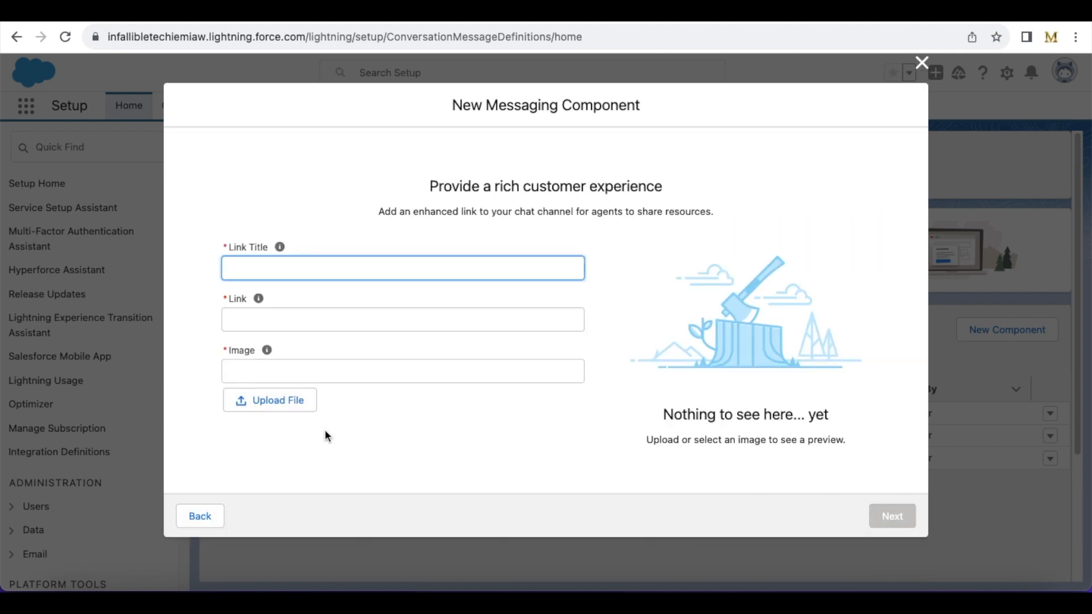
pyautogui.moveTo(544, 24)
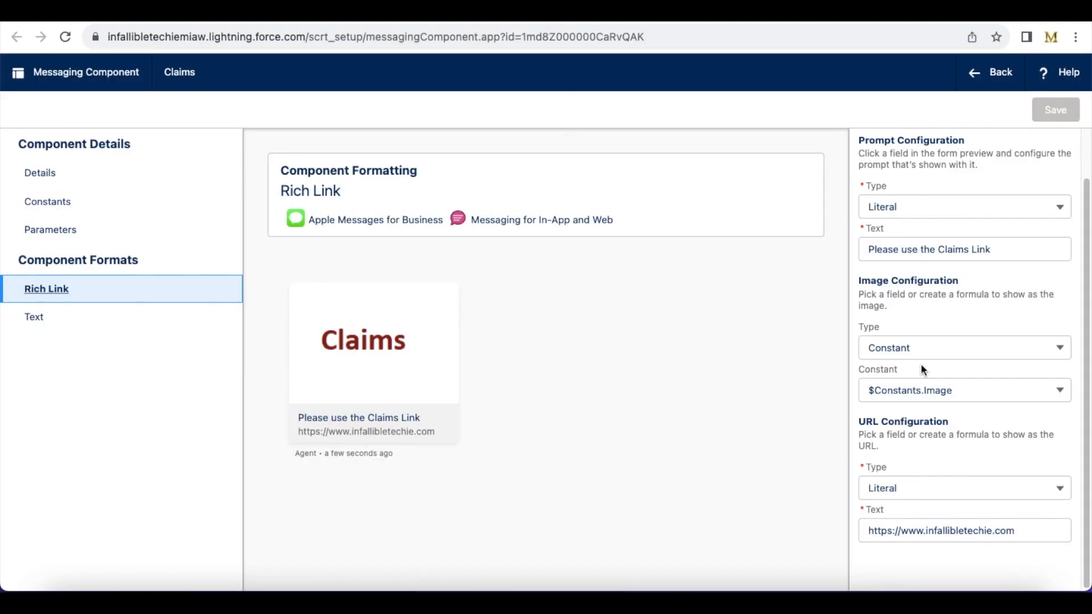
pyautogui.moveTo(946, 387)
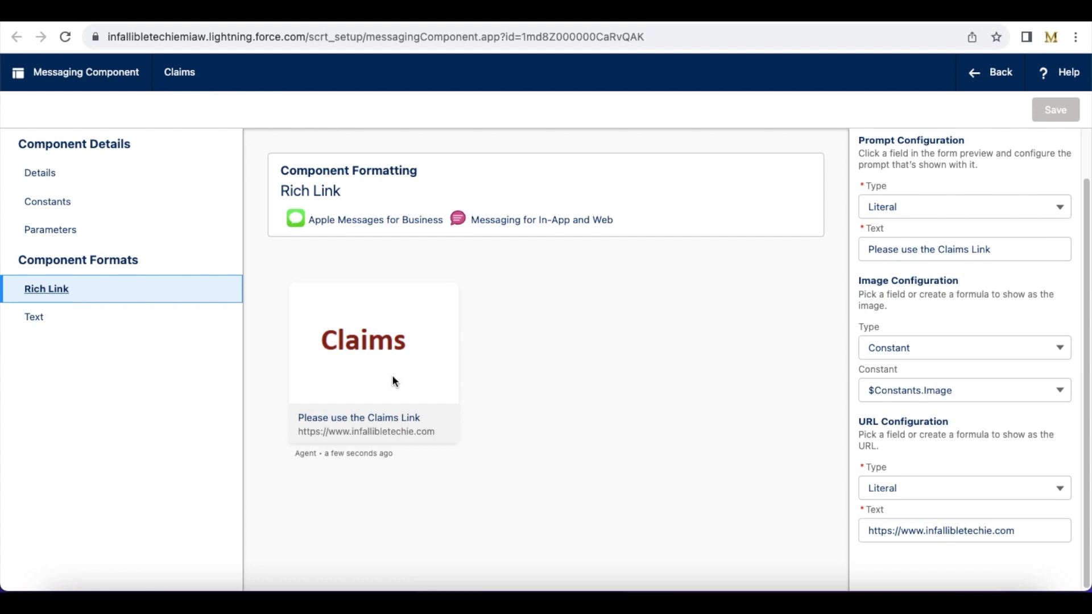
pyautogui.moveTo(445, 340)
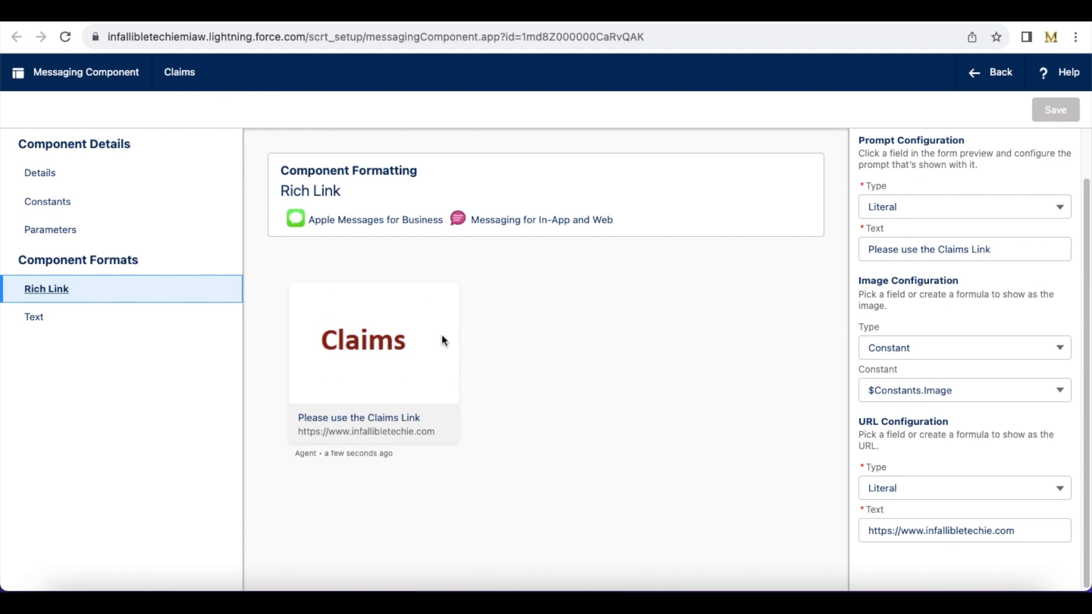
pyautogui.moveTo(450, 334)
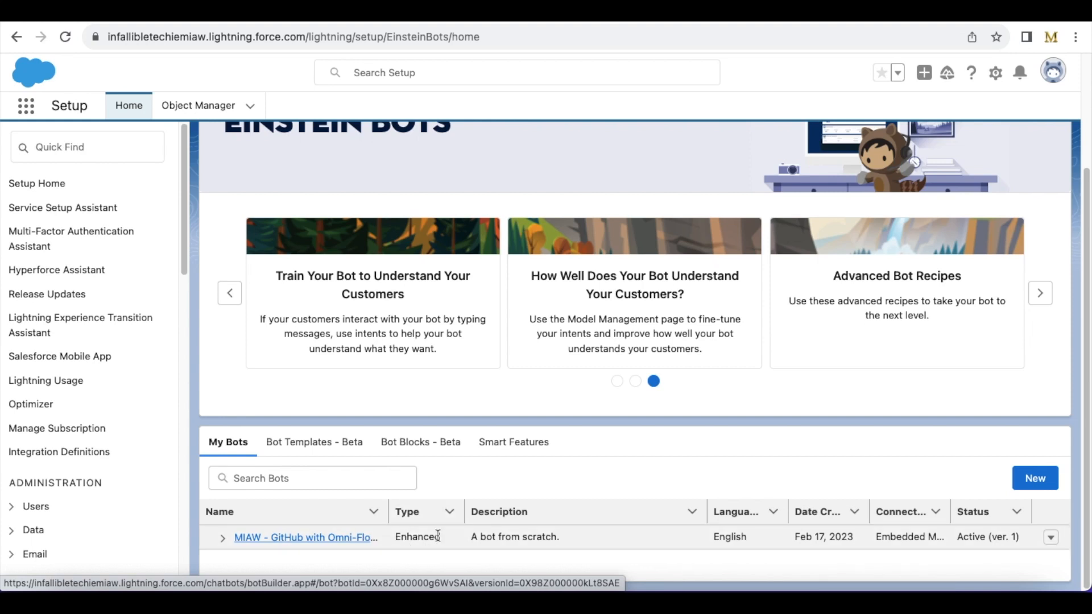
# - Open the MIAW GitHub bot in Bot Builder at its Claims Dialog with the Claims Enhanced Link step
pyautogui.click(305, 537)
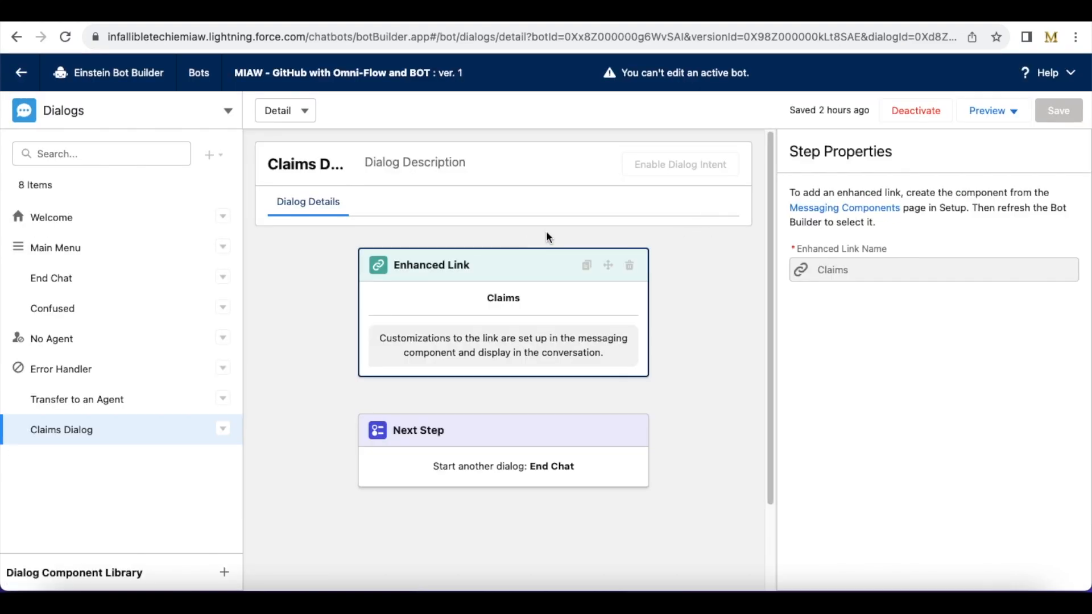
pyautogui.moveTo(472, 271)
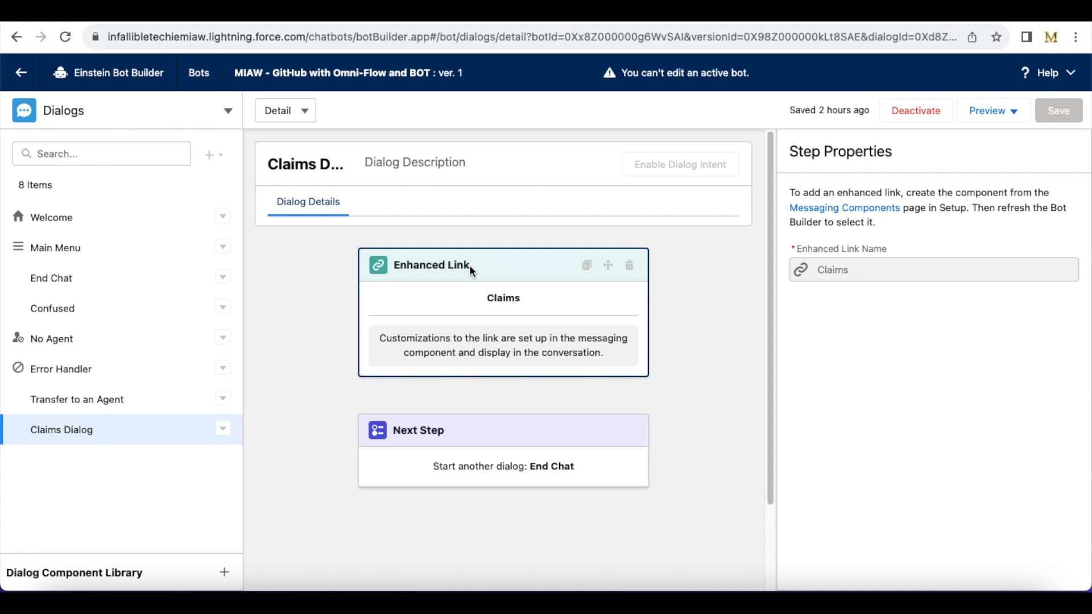
pyautogui.moveTo(513, 270)
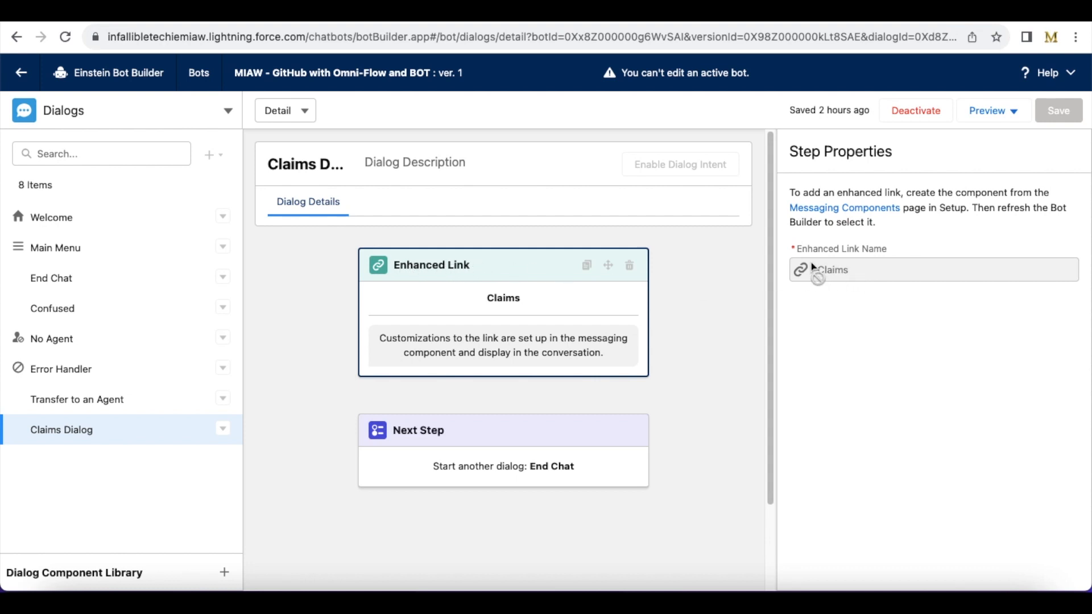
pyautogui.moveTo(861, 287)
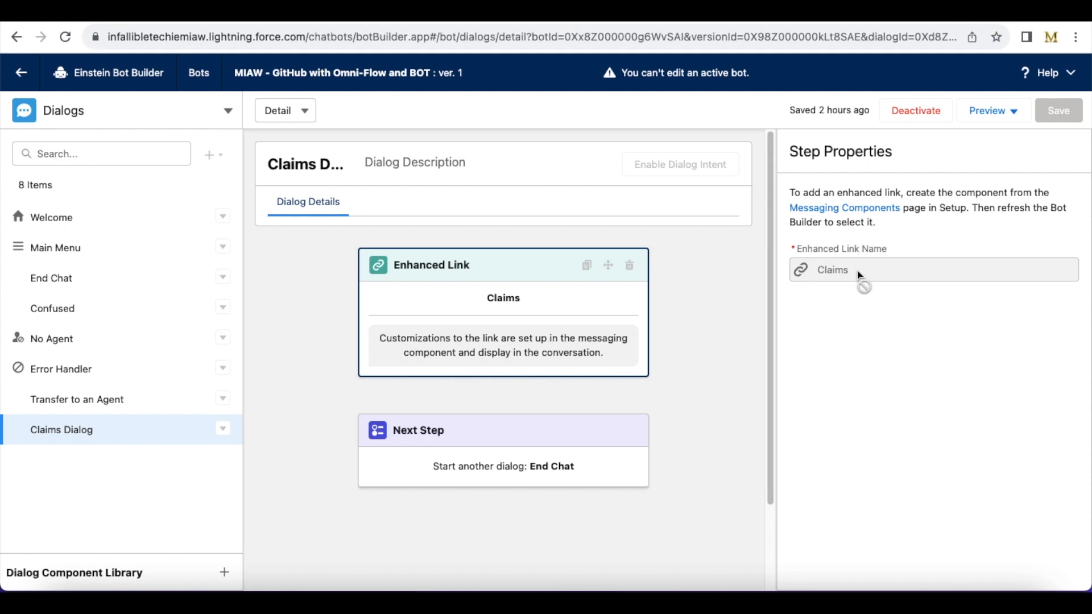
pyautogui.moveTo(534, 35)
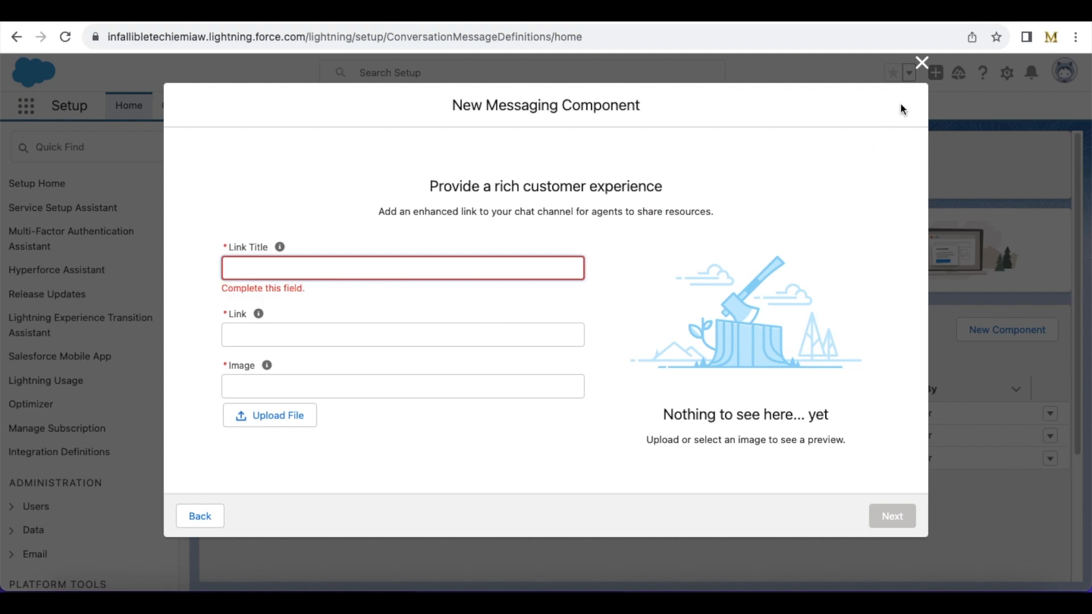
pyautogui.click(921, 62)
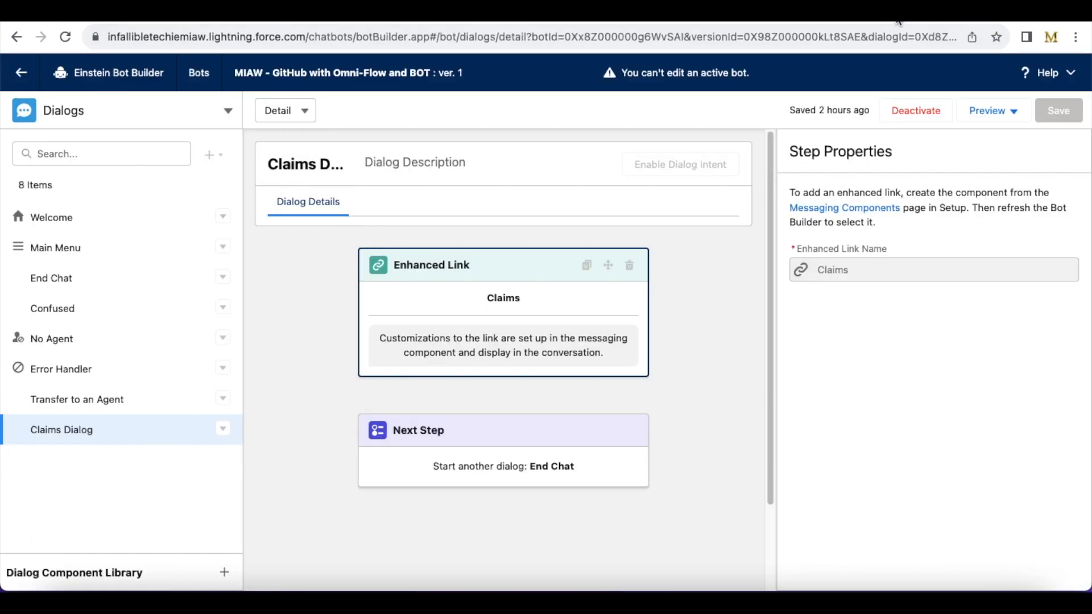
pyautogui.moveTo(518, 266)
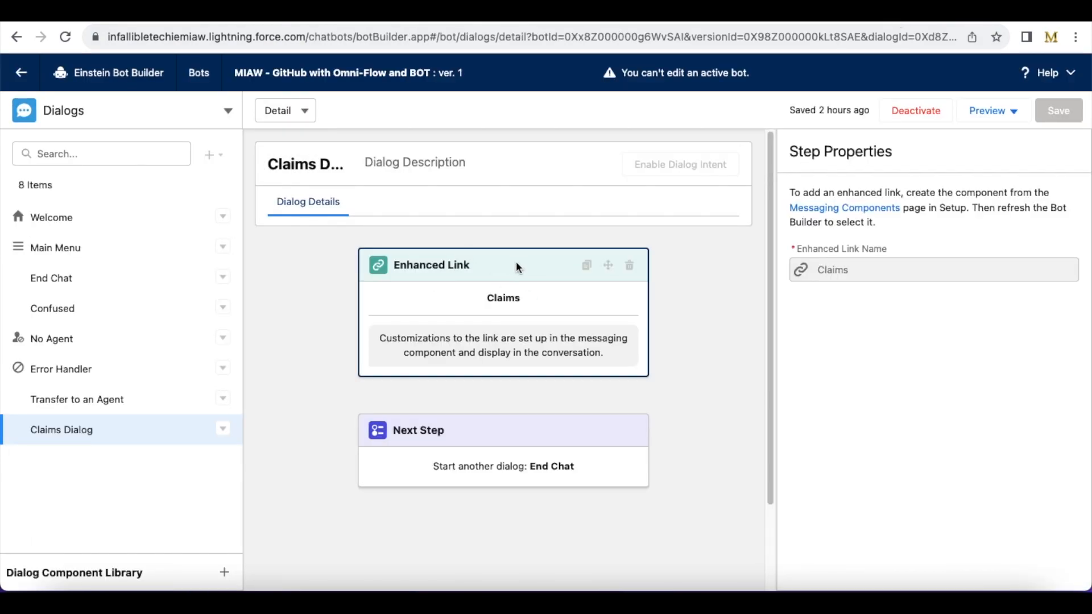
pyautogui.moveTo(97, 437)
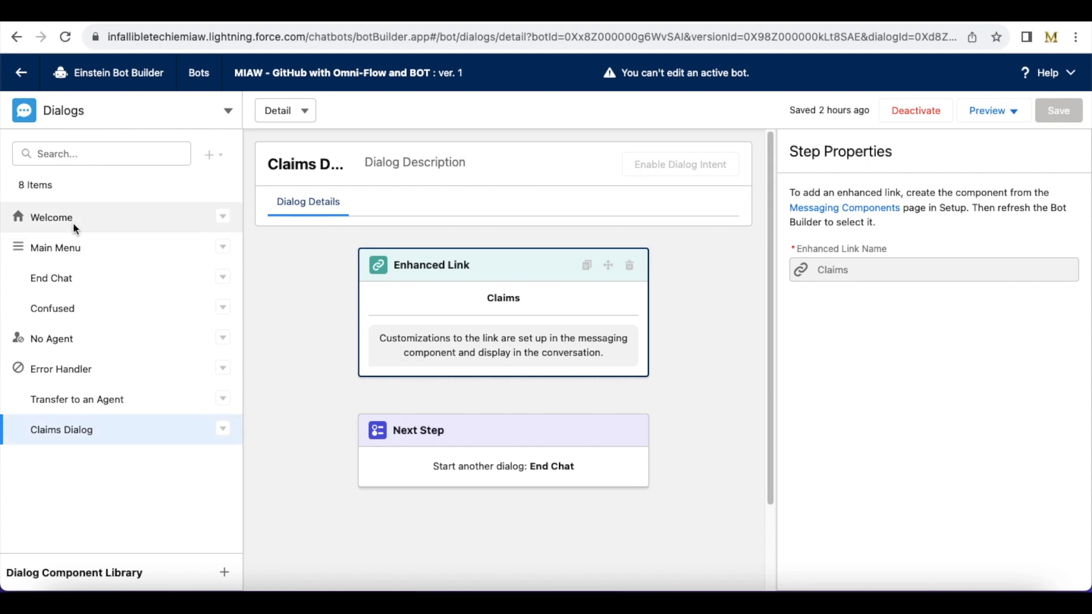
# - Review Welcome and Main Menu's Claims redirect rule, then return to the Claims Dialog step
pyautogui.click(51, 217)
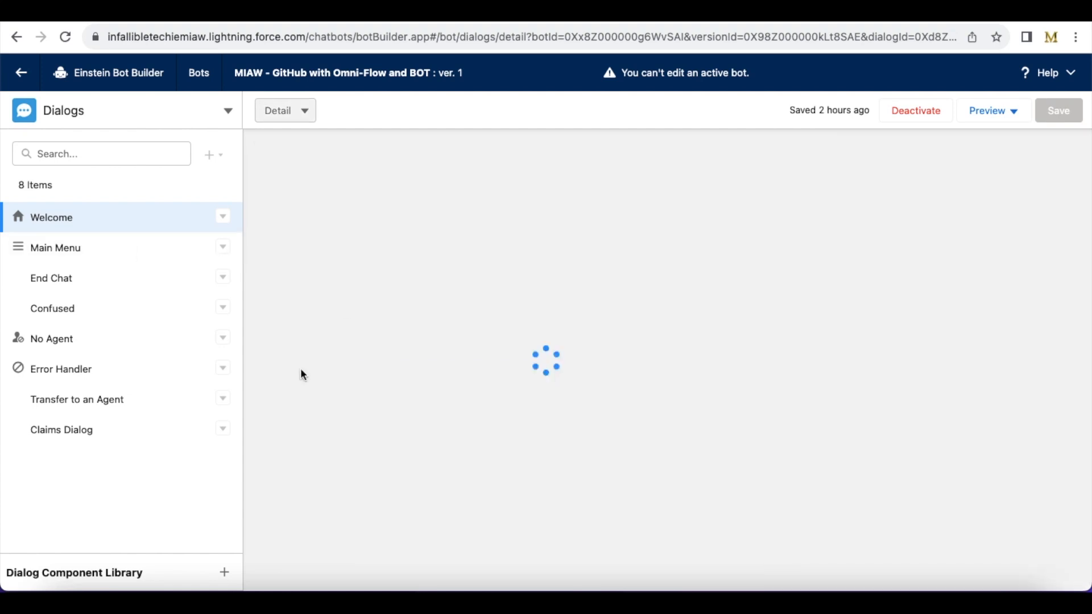
pyautogui.click(54, 247)
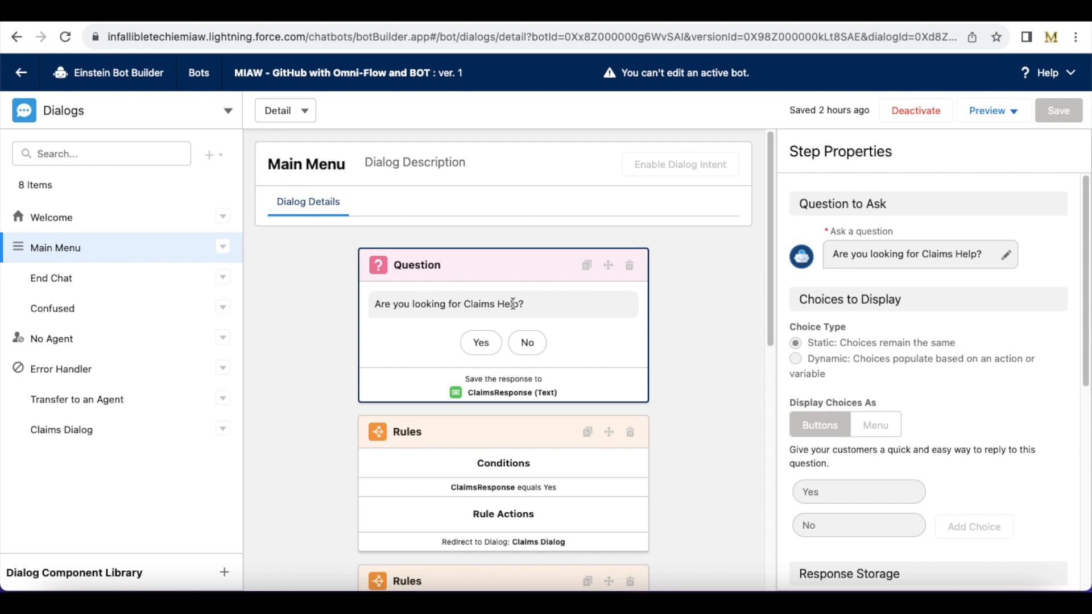
pyautogui.moveTo(488, 550)
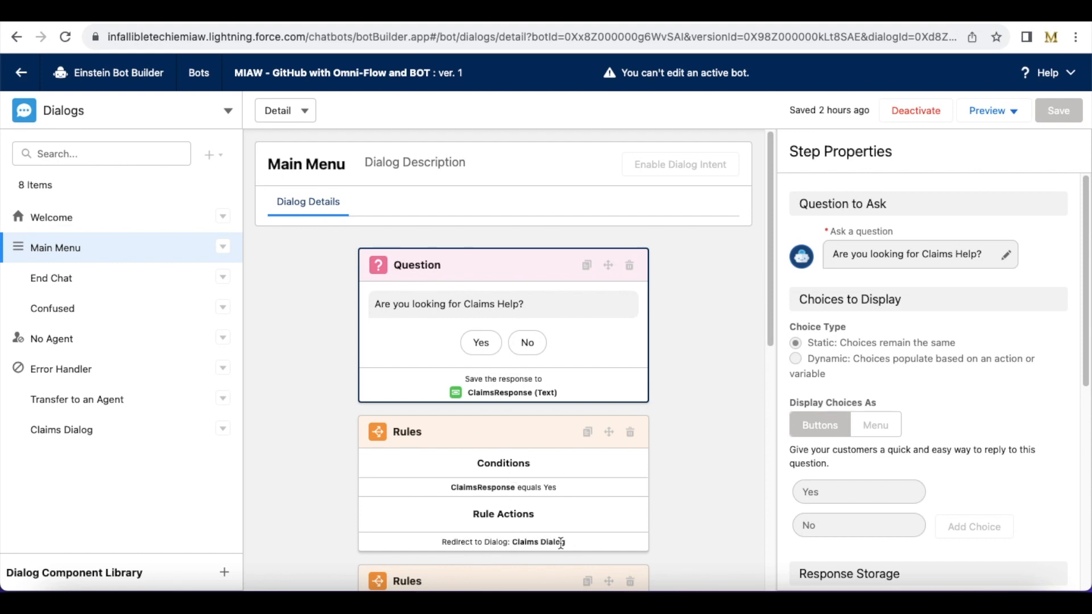
pyautogui.click(61, 430)
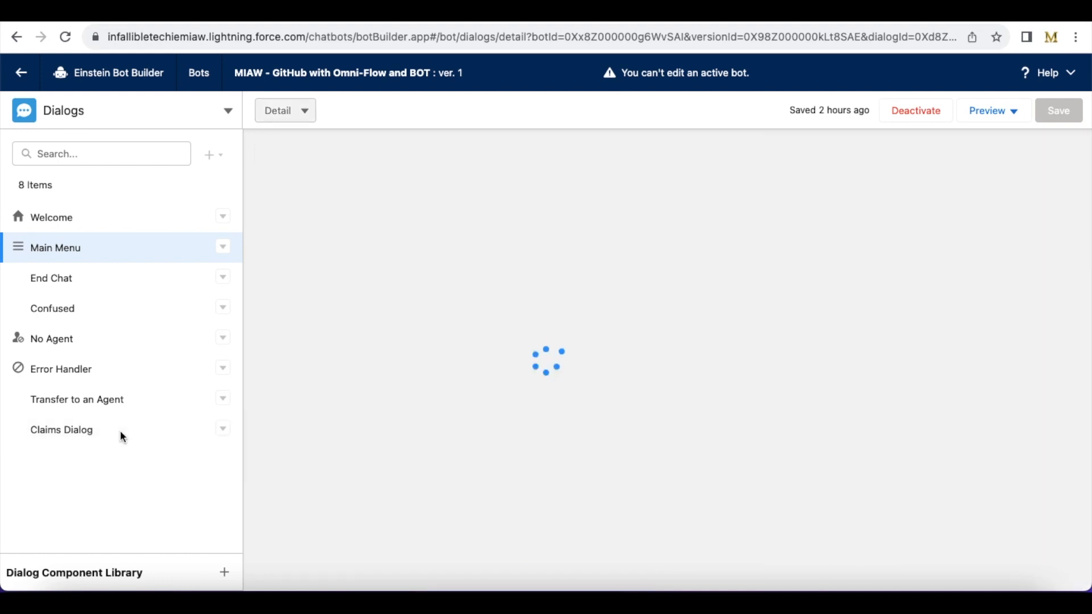
pyautogui.click(62, 430)
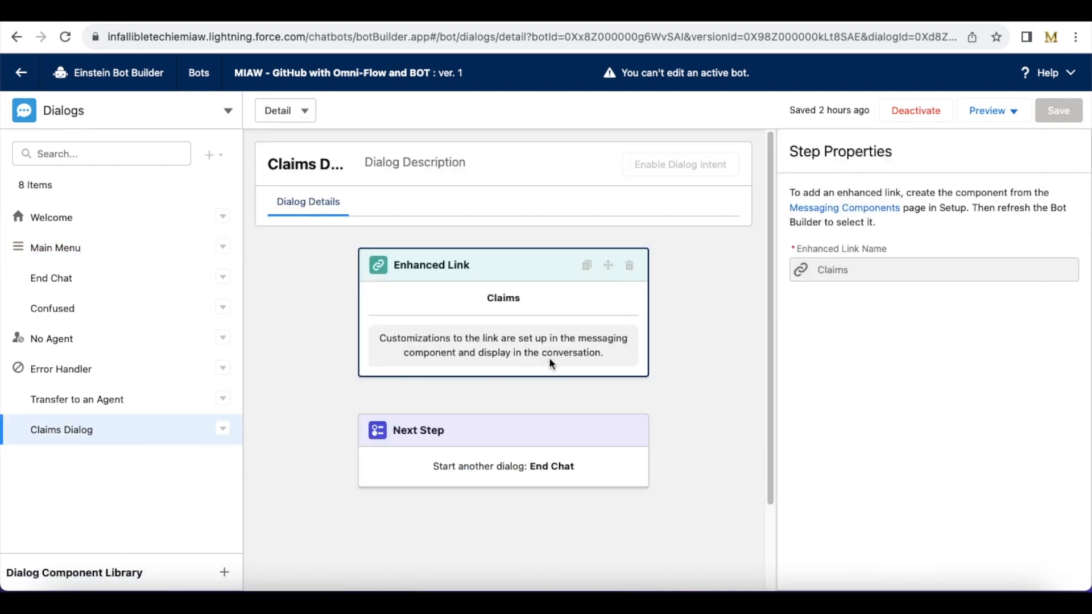
pyautogui.moveTo(476, 280)
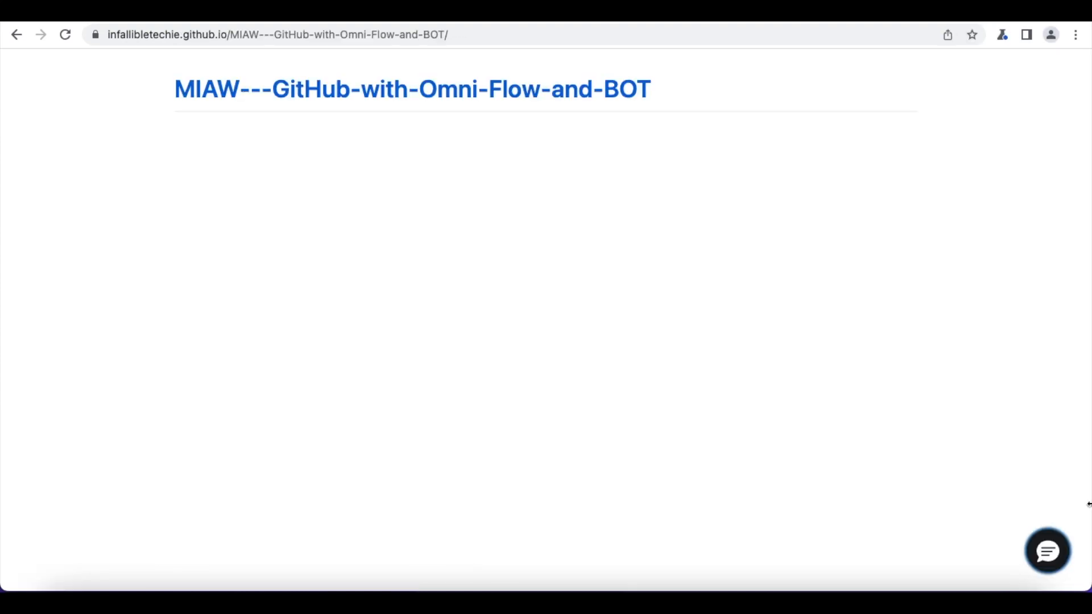
# - Fill the test site's pre-chat form with 'TEst' and 'Testing' and start the conversation
pyautogui.click(1048, 550)
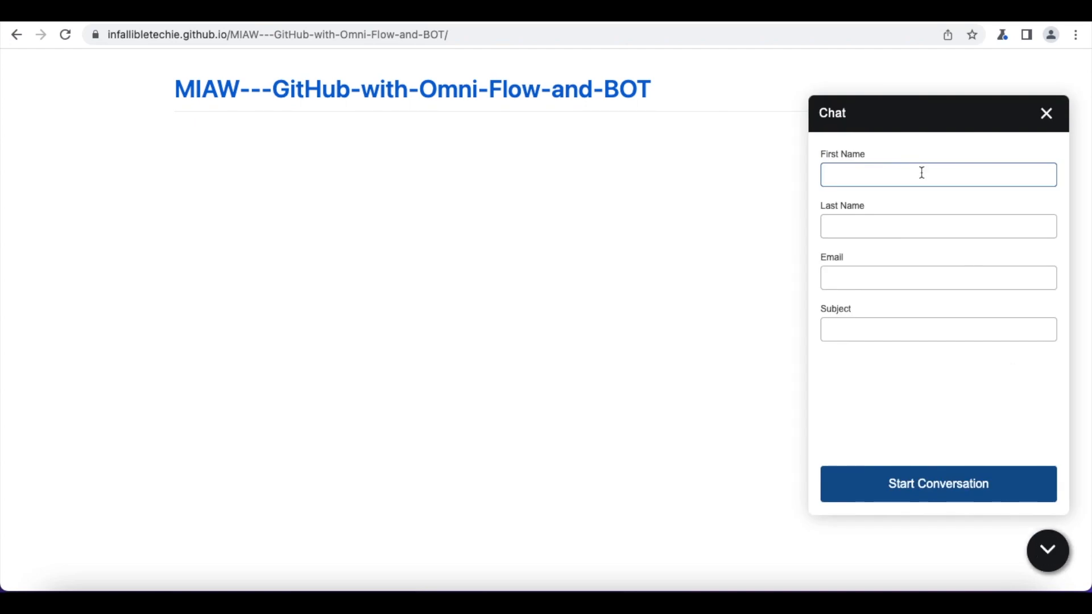
pyautogui.write('TEst')
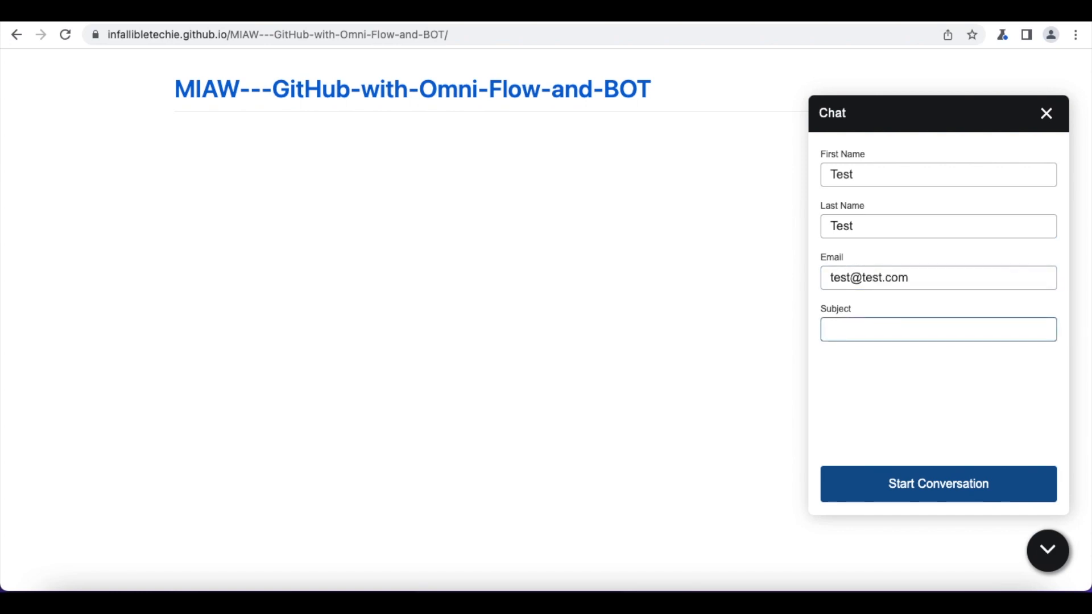
pyautogui.write('Testing')
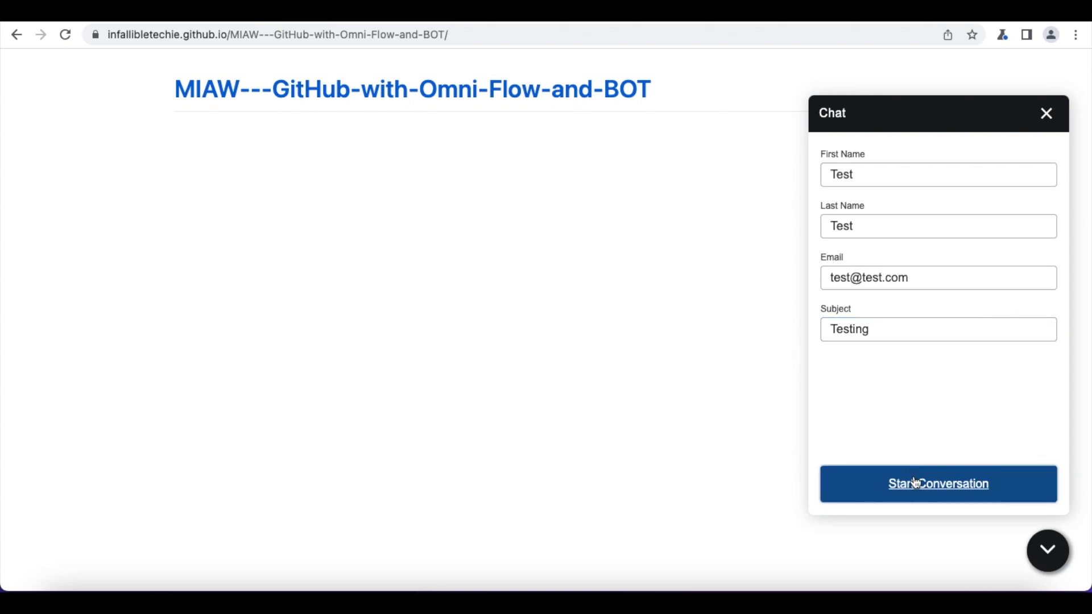
pyautogui.click(937, 484)
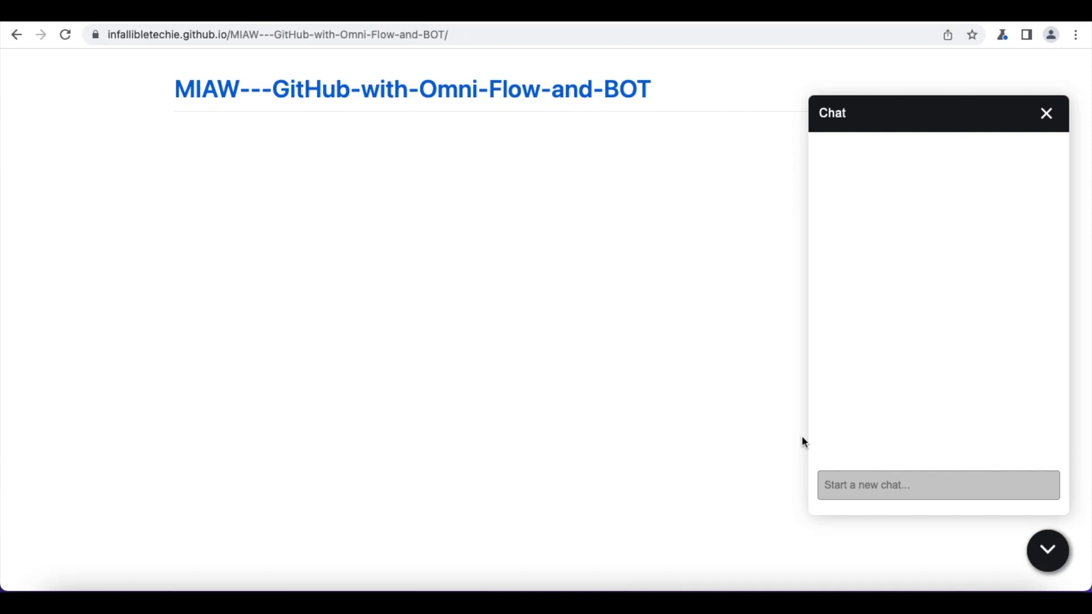
pyautogui.click(938, 485)
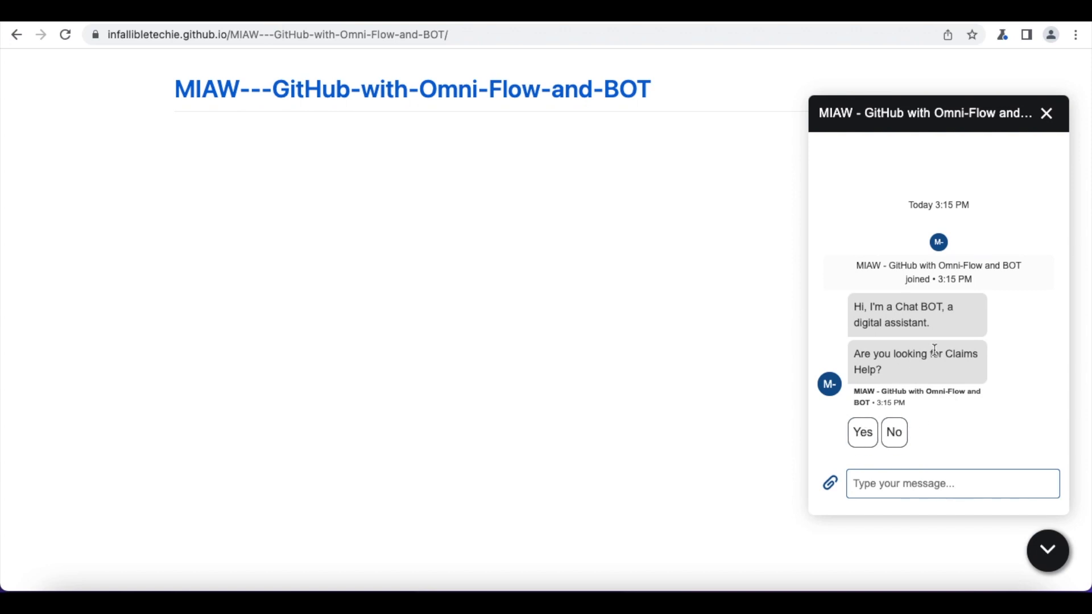
# - Answer Yes to Claims Help so the bot sends the Claims link card and thank-you message
pyautogui.click(862, 432)
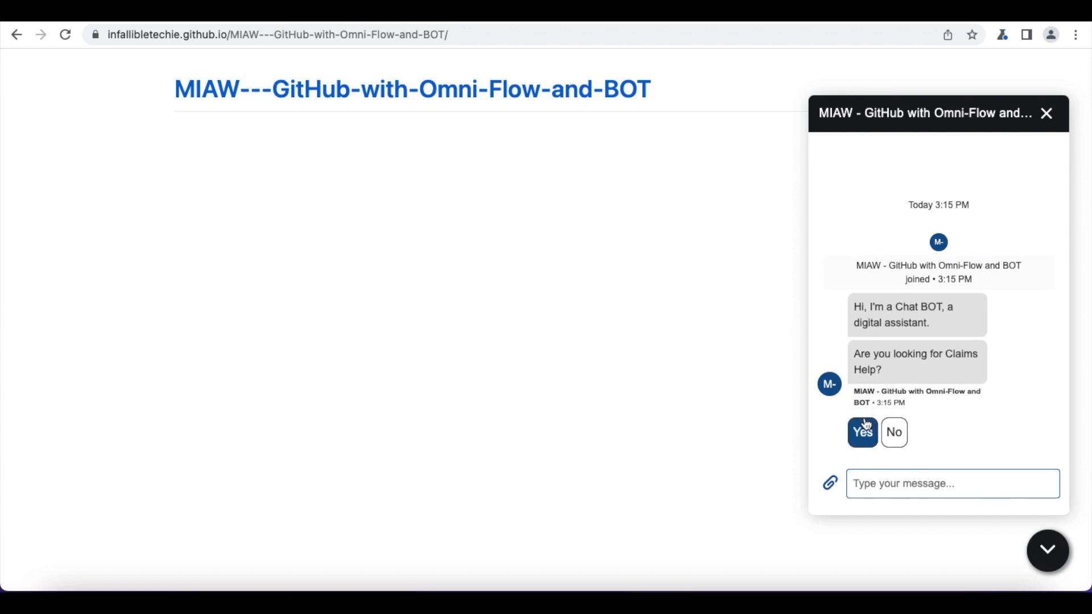
pyautogui.click(862, 432)
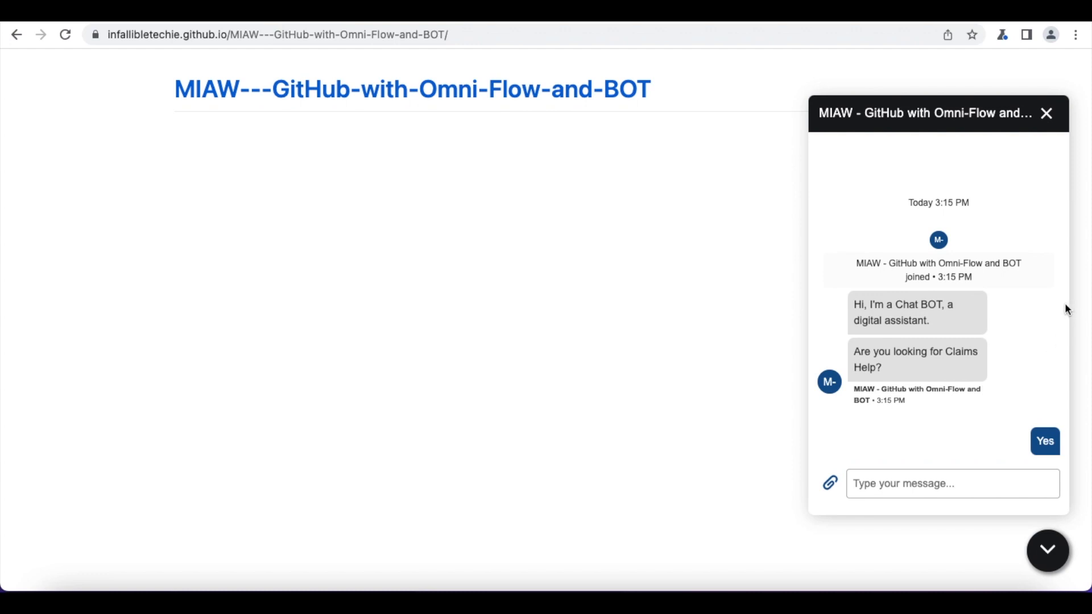
pyautogui.click(1044, 442)
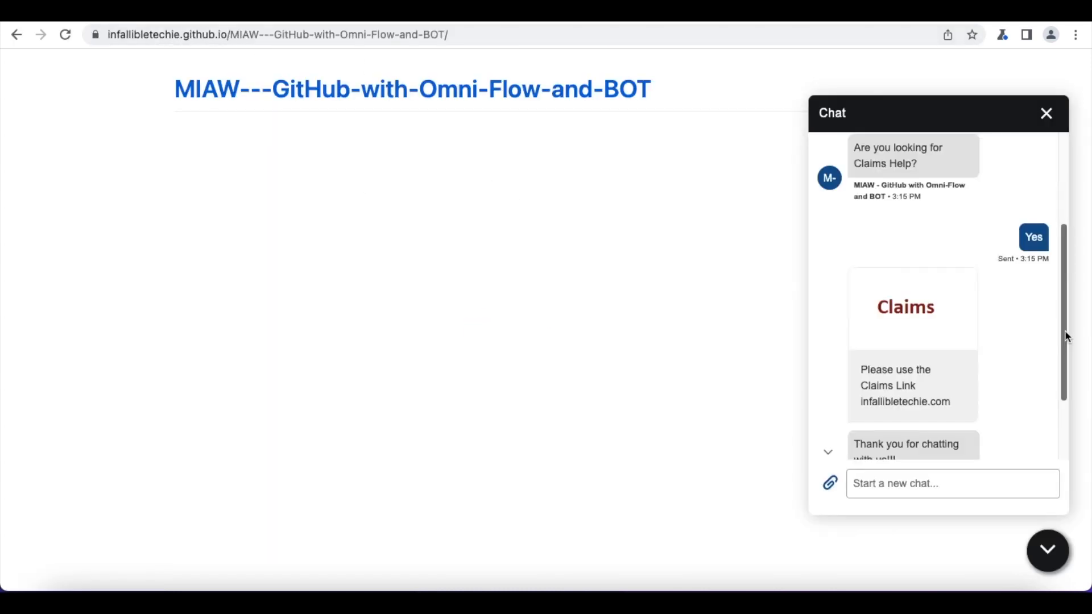
pyautogui.scroll(-3)
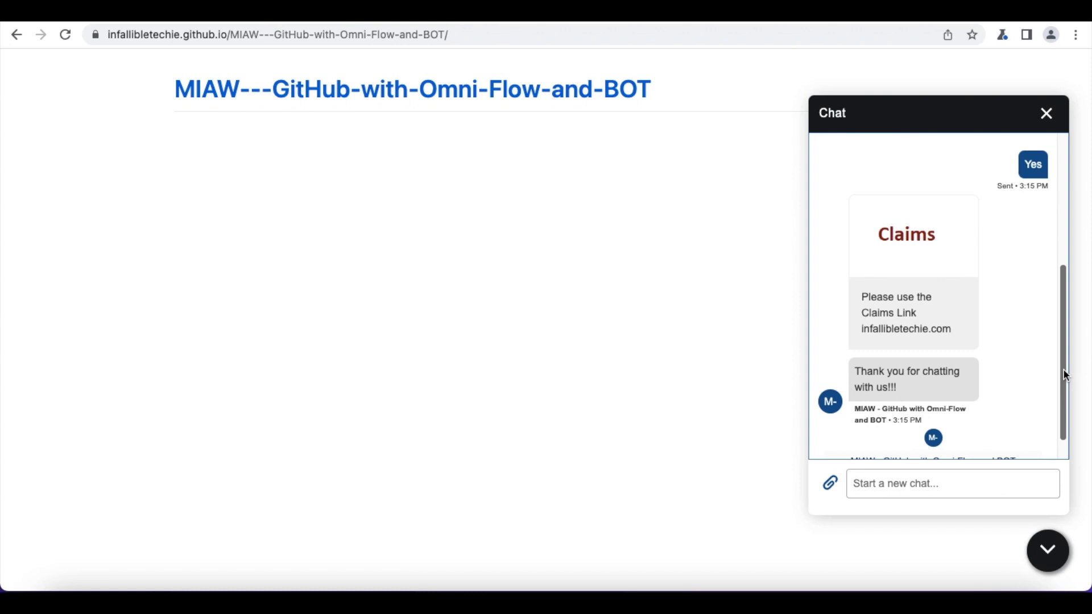